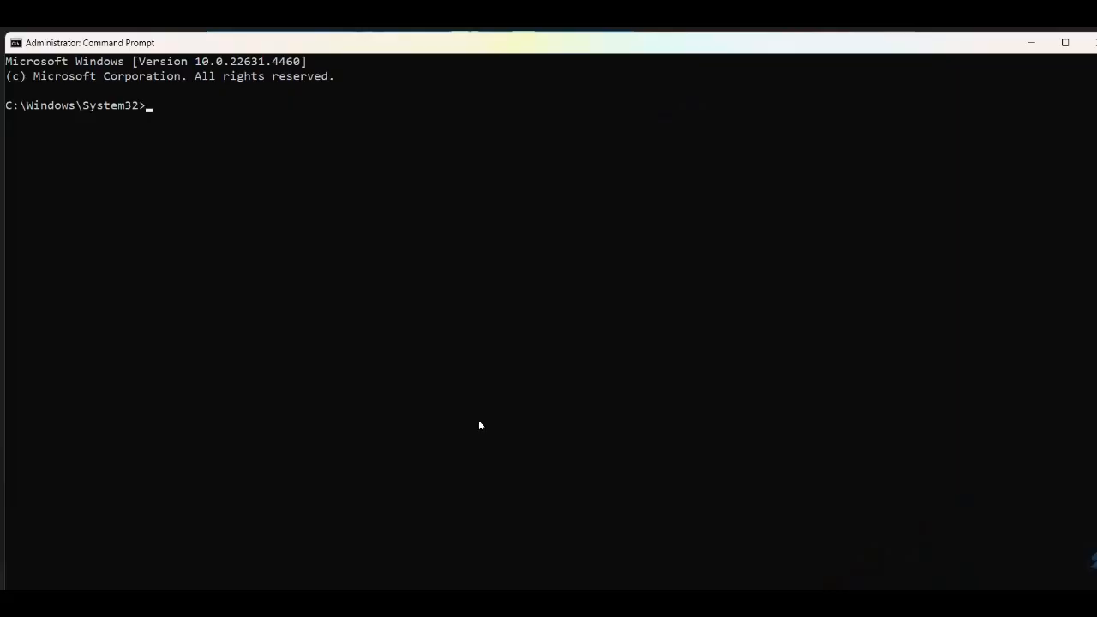
# Start the ESPHome dashboard server with 'esphome dashboard config' in Command Prompt.
pyautogui.write('e')
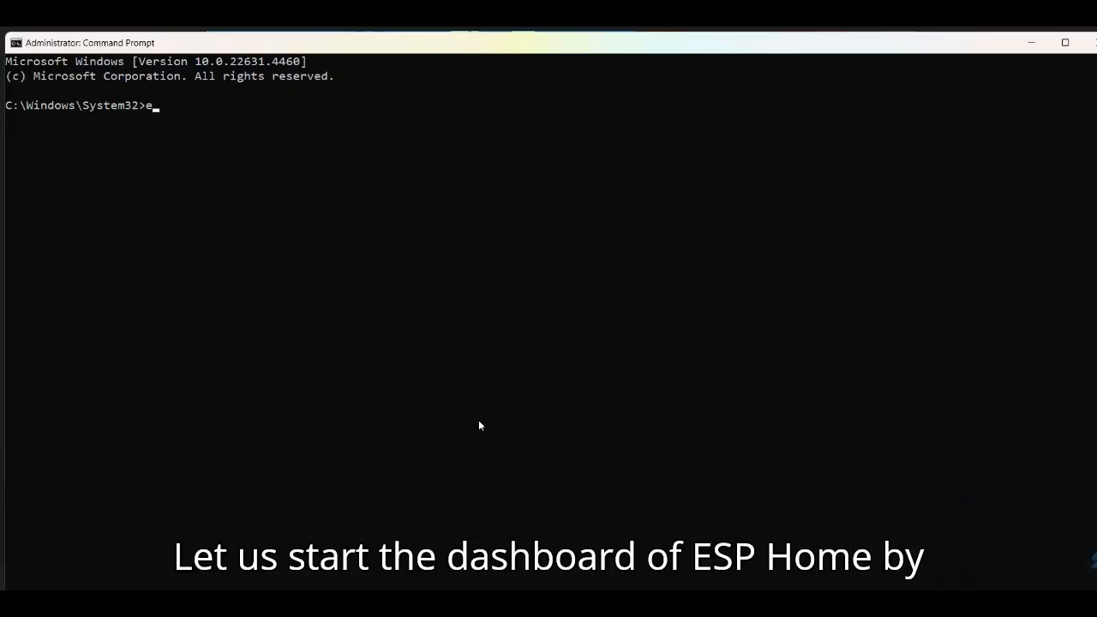
pyautogui.write('sphome dashbo')
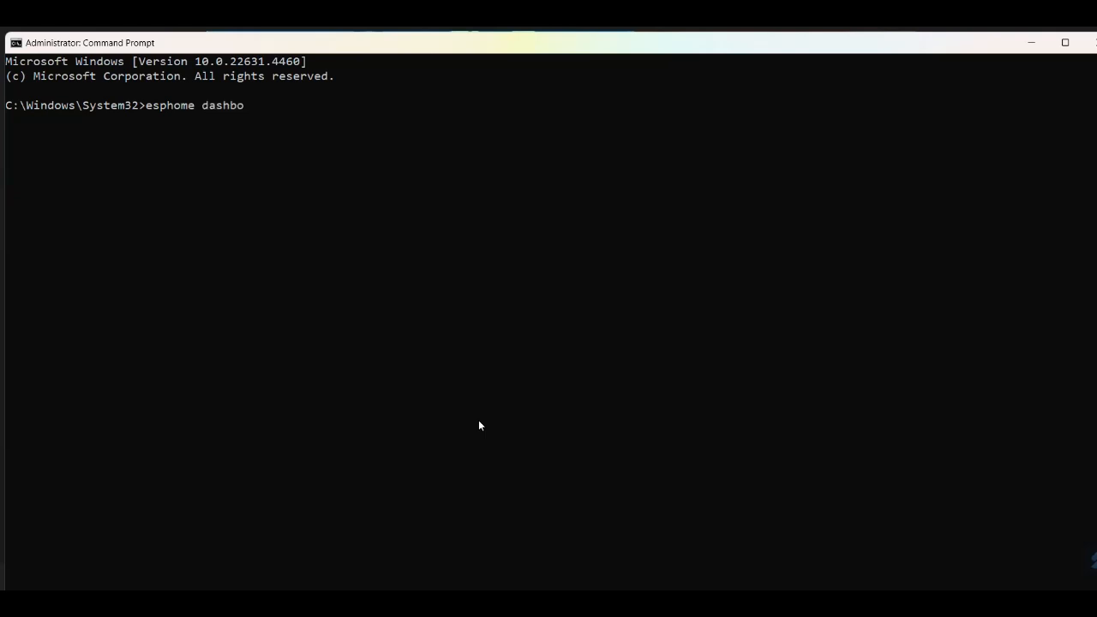
pyautogui.write('ard')
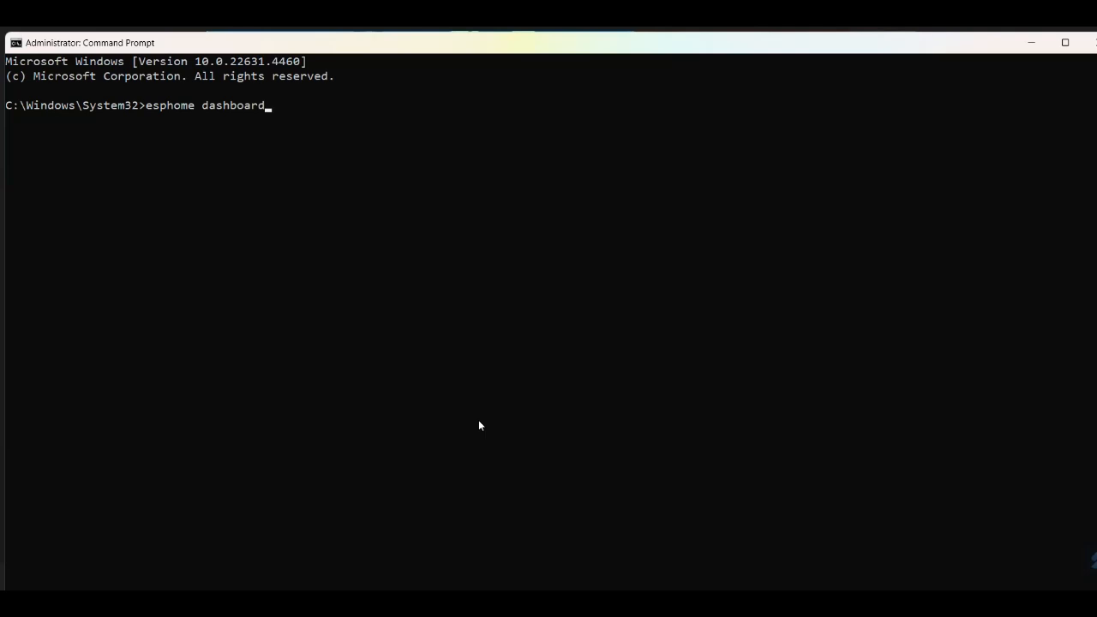
pyautogui.write('config')
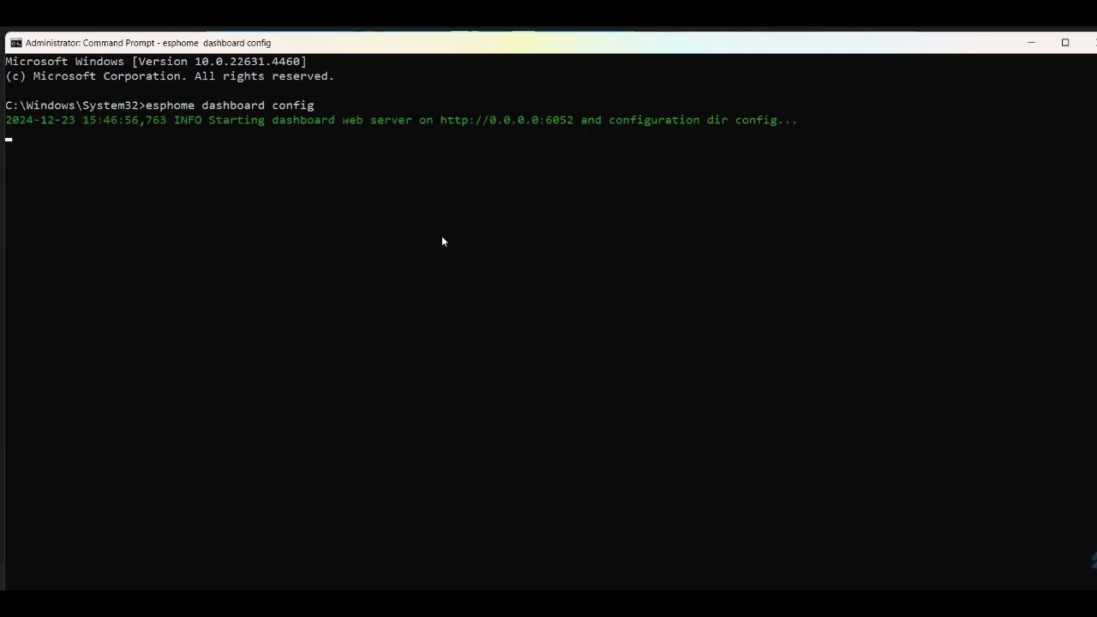
pyautogui.doubleClick(453, 120)
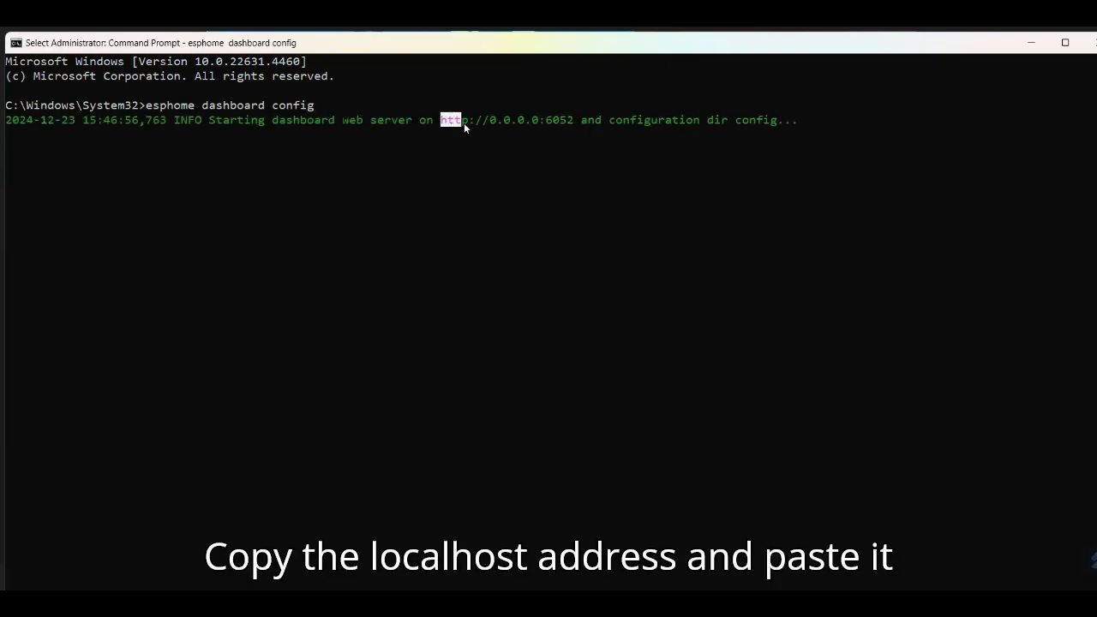
pyautogui.moveTo(438, 120); pyautogui.dragTo(576, 120)
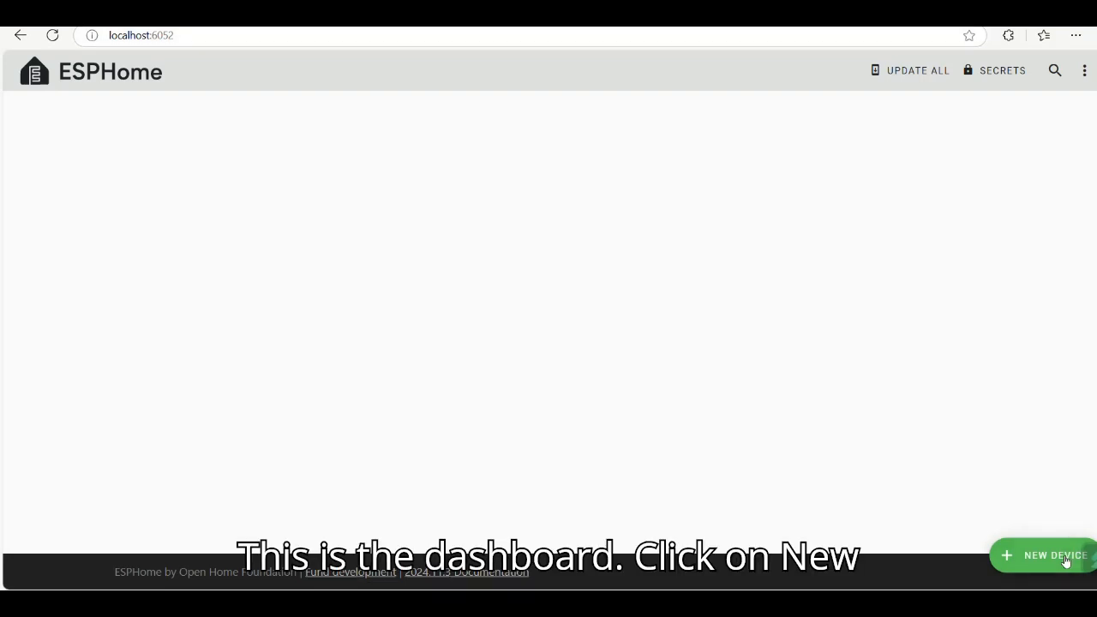
# Create a new device named test_ultrasonic_Sensor and continue past the name step.
pyautogui.click(1056, 556)
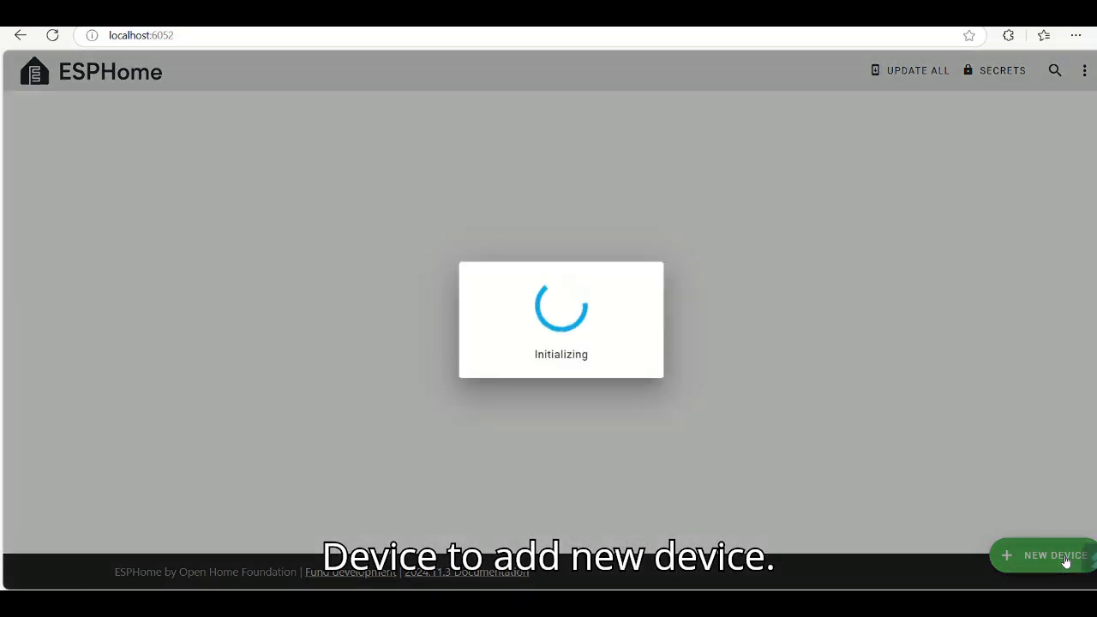
pyautogui.click(1056, 555)
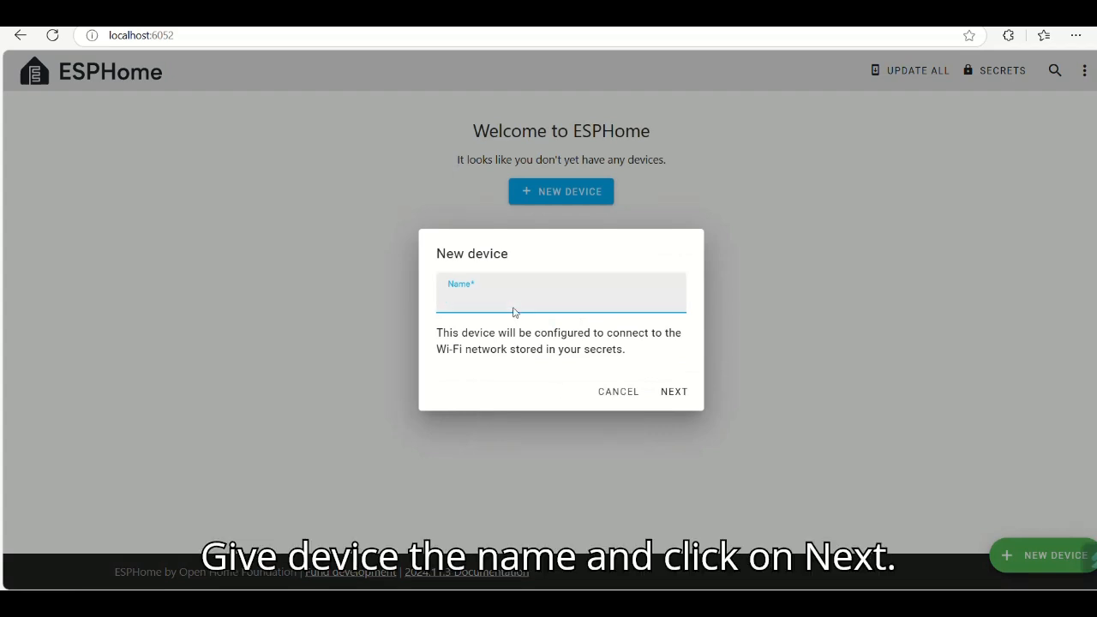
pyautogui.write('t')
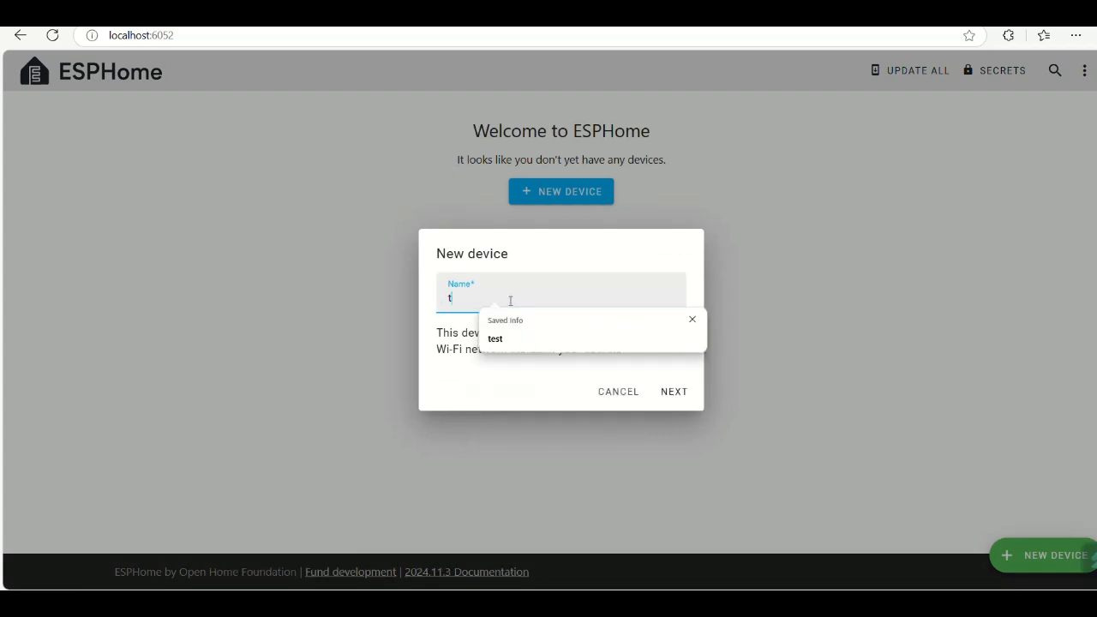
pyautogui.click(495, 339)
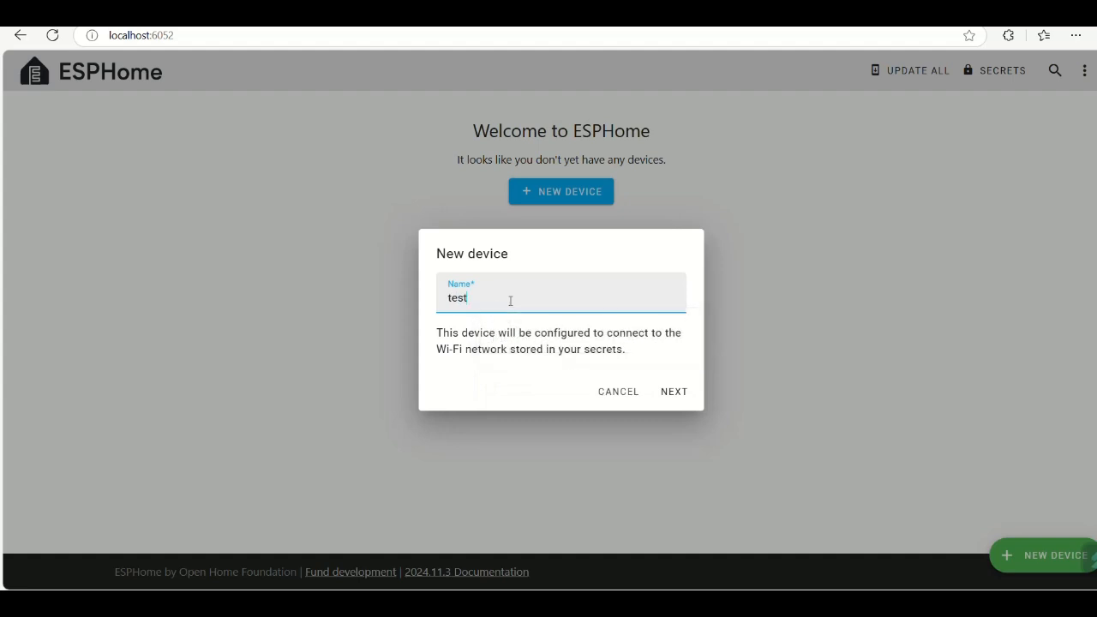
pyautogui.write('_ul')
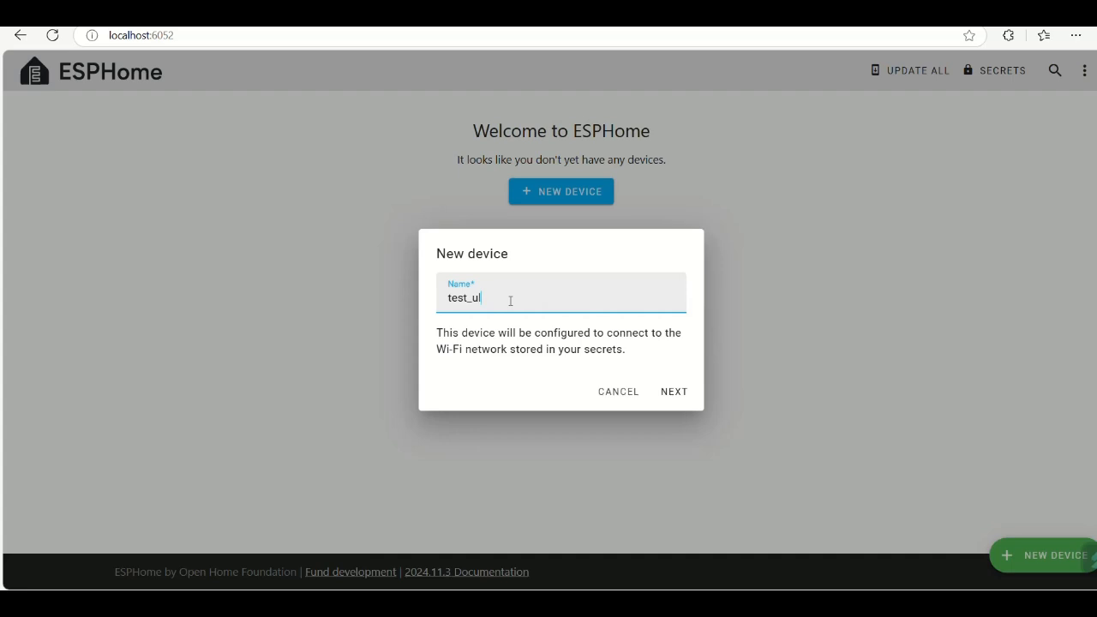
pyautogui.write('tras')
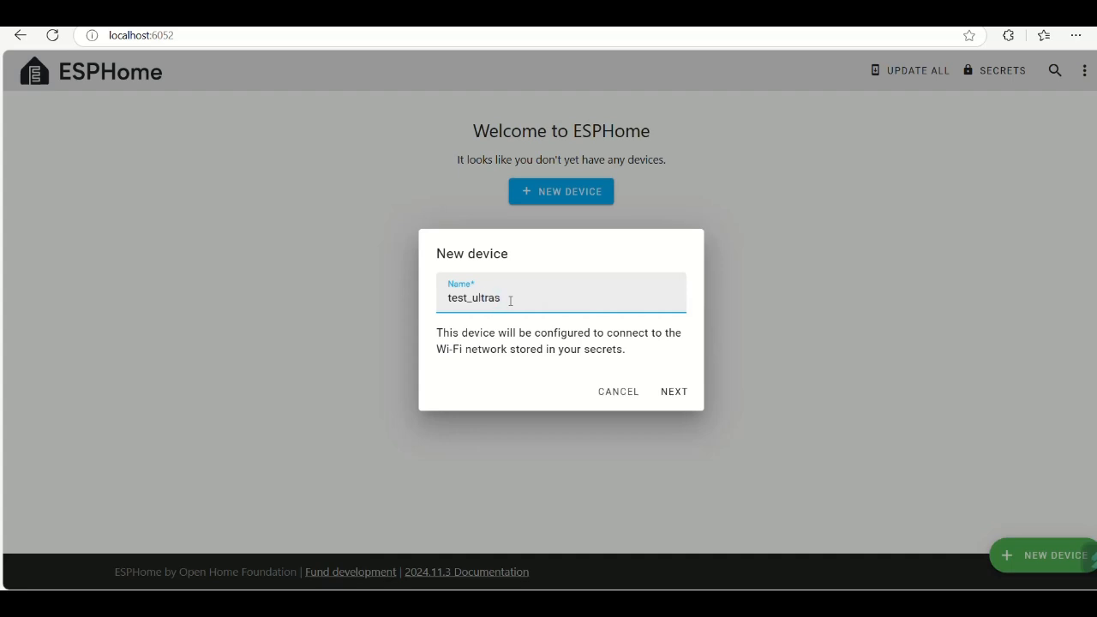
pyautogui.write('onic')
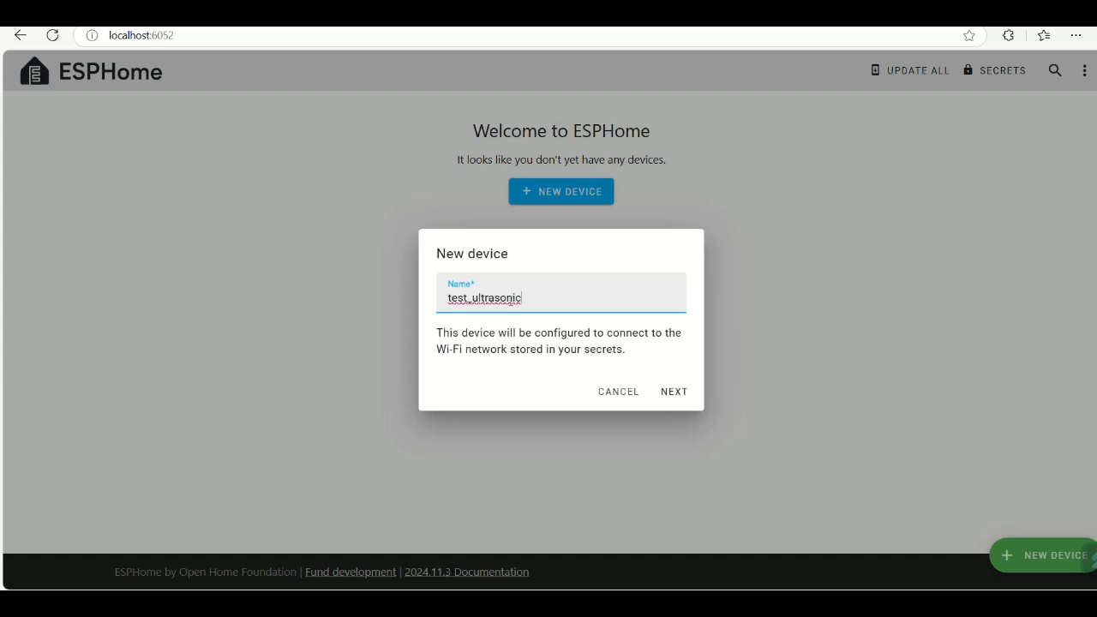
pyautogui.write('_Sen')
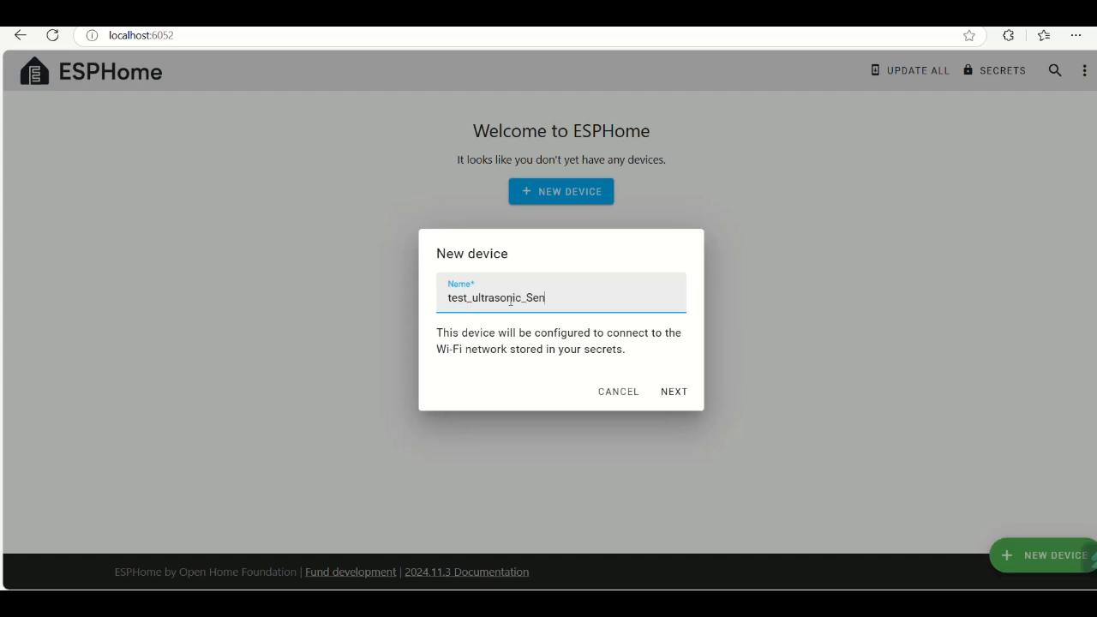
pyautogui.write('sor')
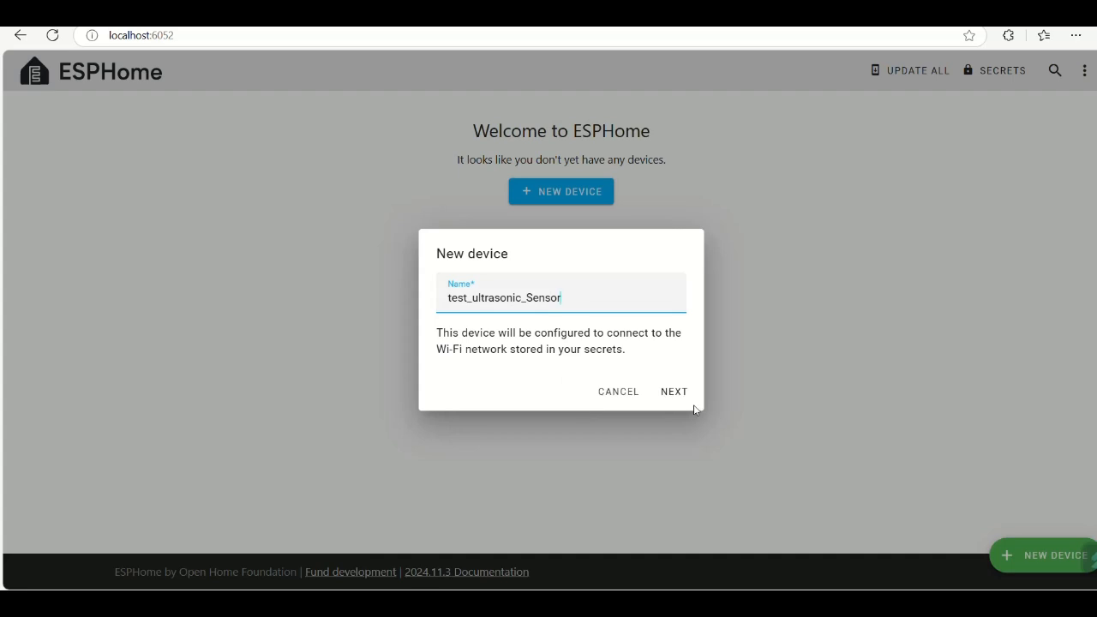
pyautogui.click(673, 391)
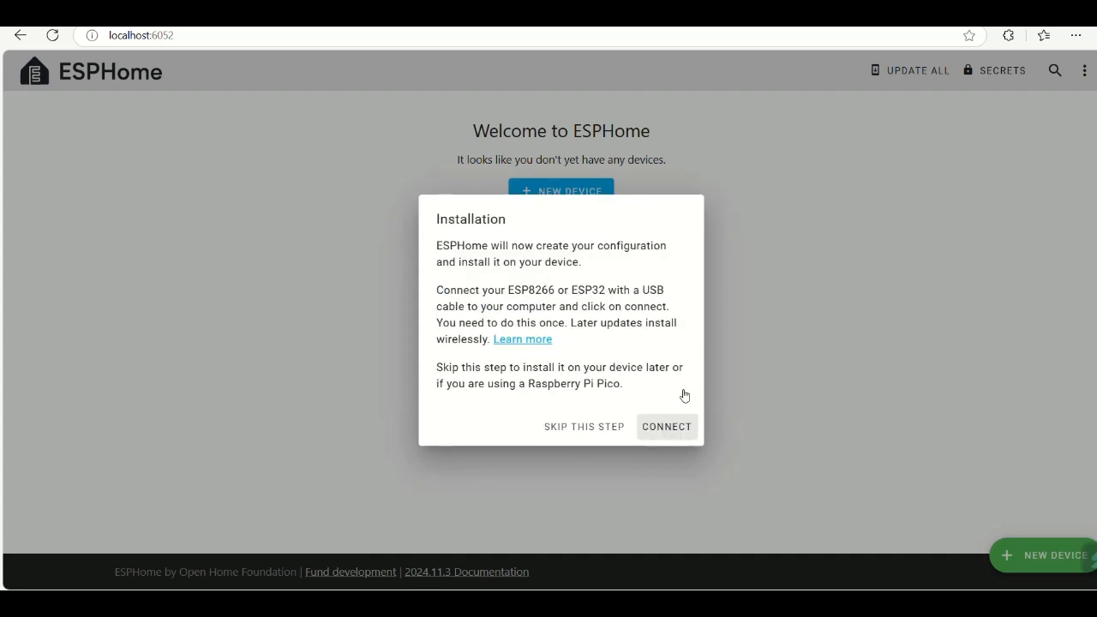
pyautogui.moveTo(586, 427)
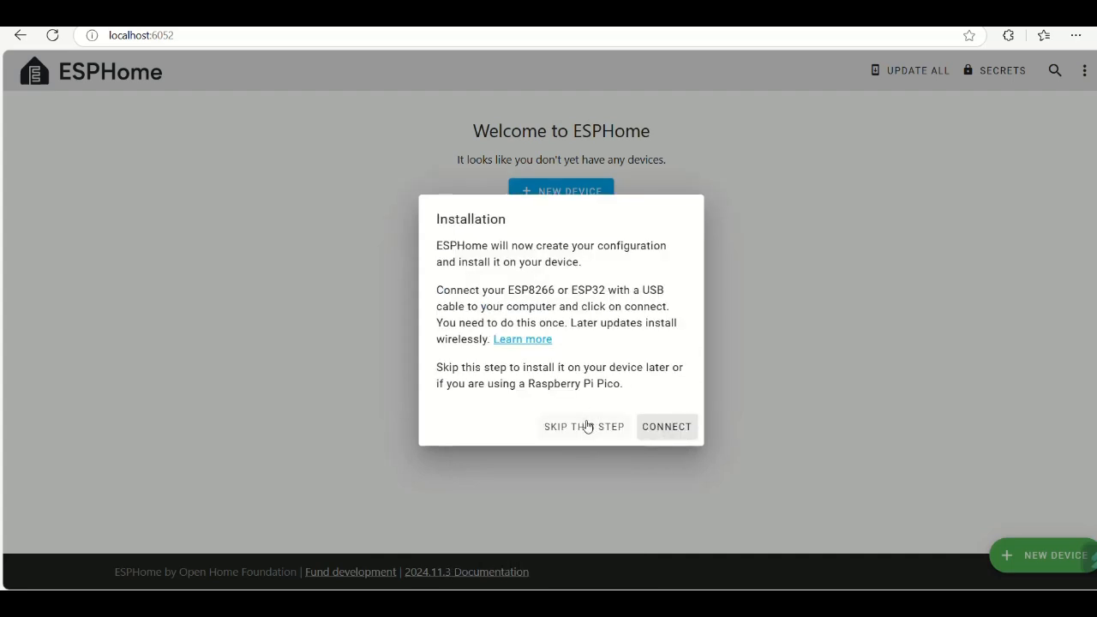
# Choose ESP32 as the device type and skip the initial installation.
pyautogui.click(583, 427)
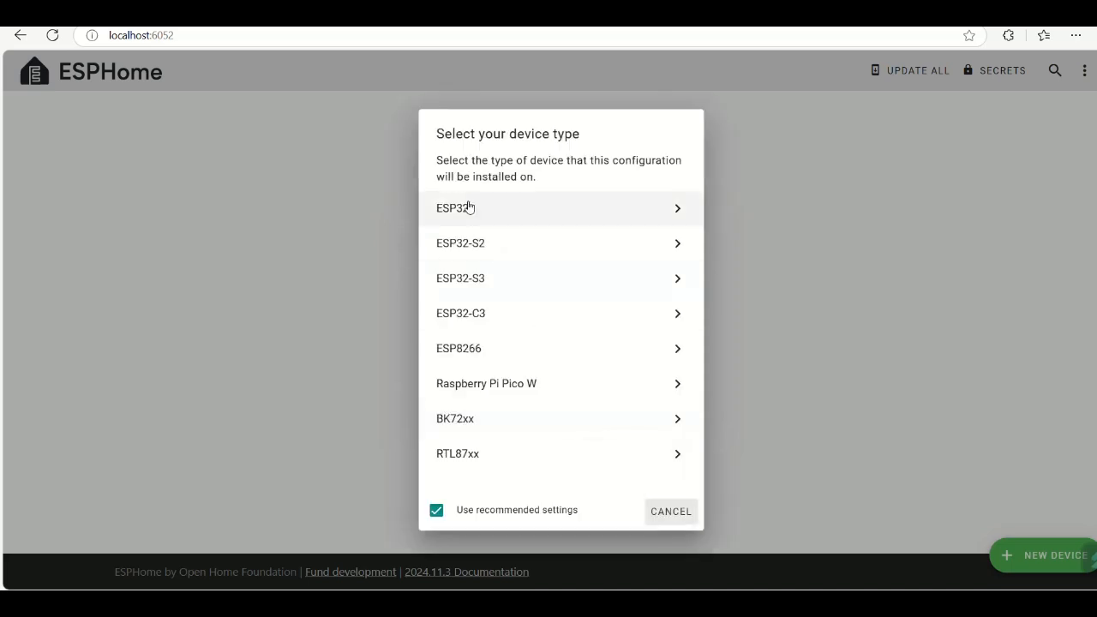
pyautogui.click(463, 208)
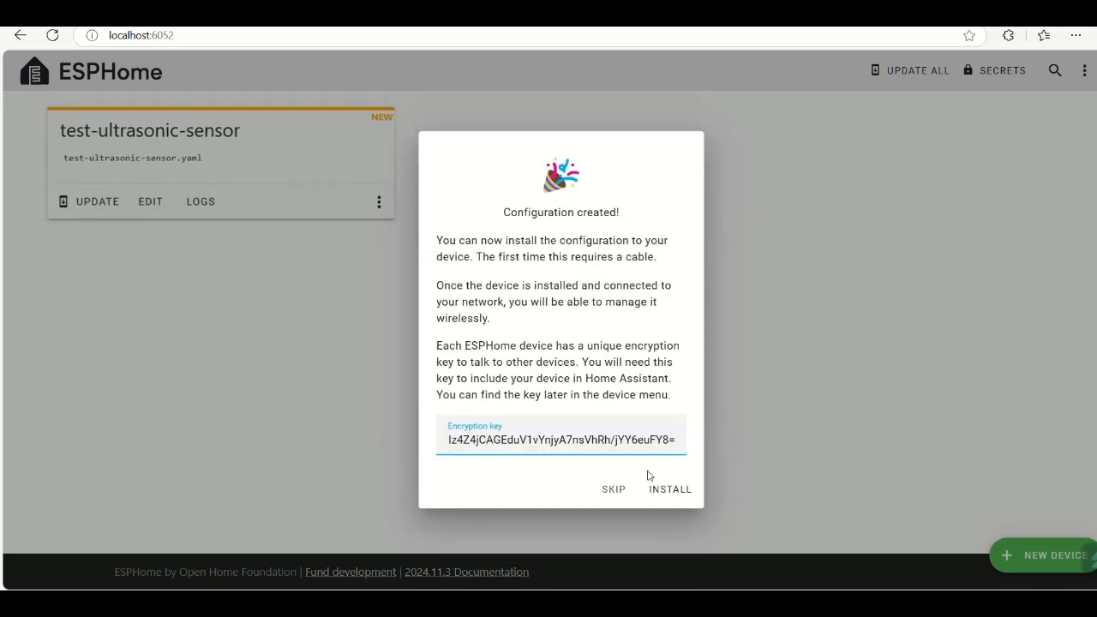
pyautogui.click(614, 489)
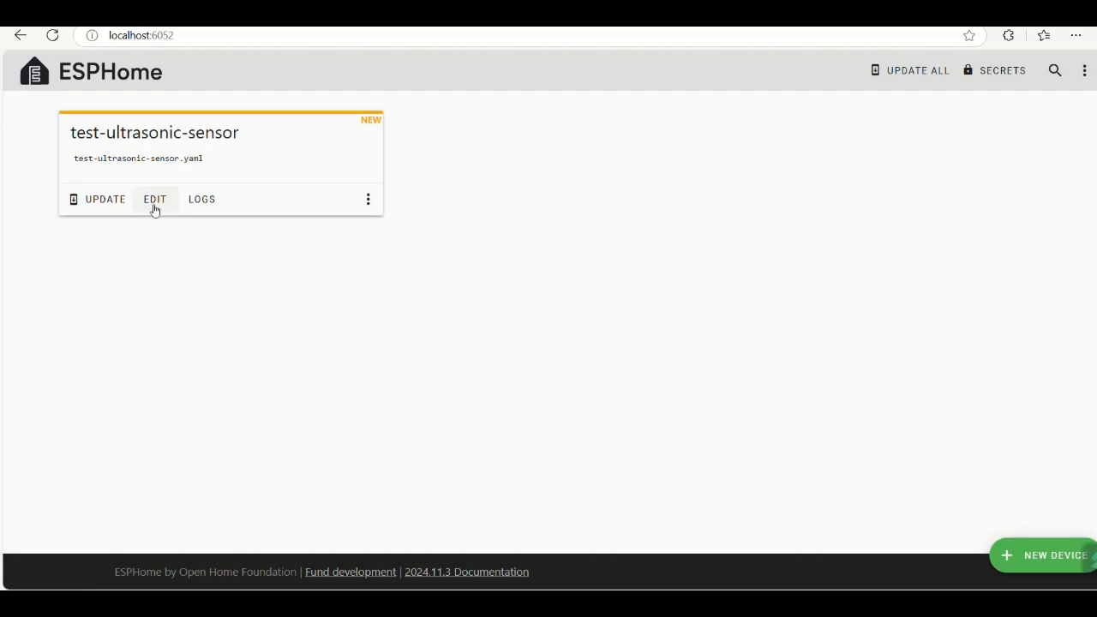
# Add Wi-Fi credentials and an ultrasonic sensor (trigger_pin 5, echo_pin 18, 2s) to the YAML and save.
pyautogui.click(154, 199)
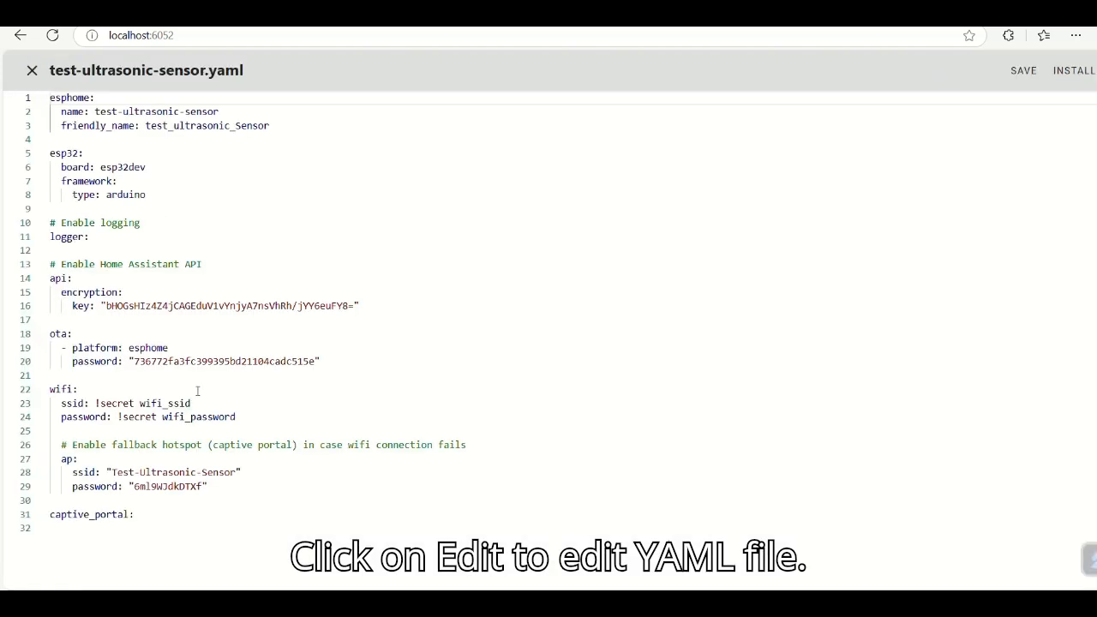
pyautogui.moveTo(96, 403)
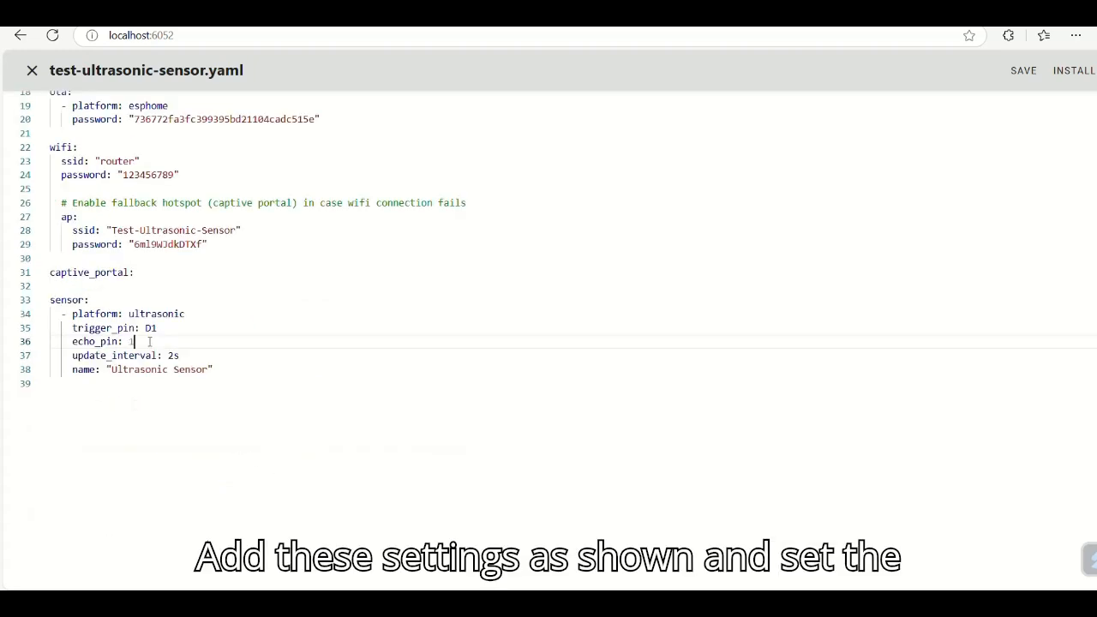
pyautogui.write('8')
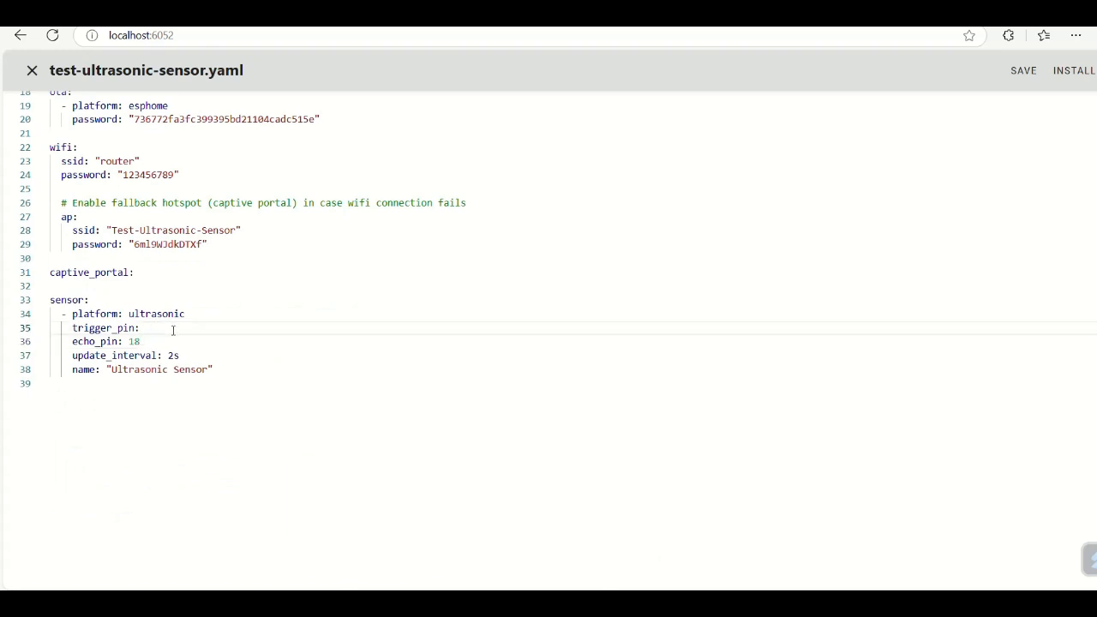
pyautogui.write('5')
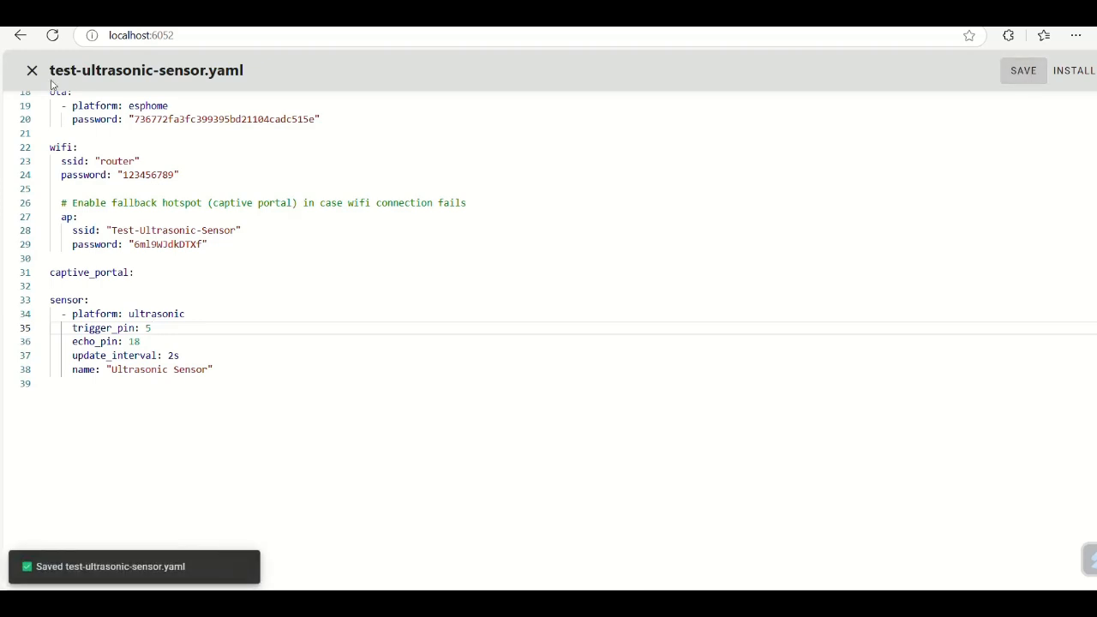
pyautogui.click(31, 70)
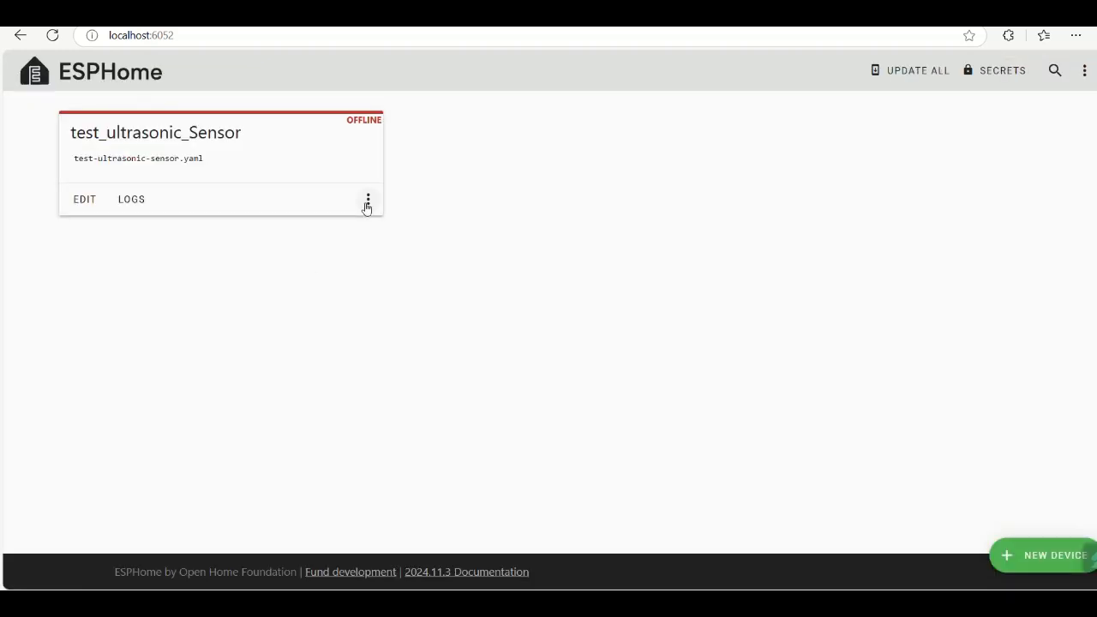
# Install the configuration over the USB serial port and dismiss the success message.
pyautogui.click(367, 198)
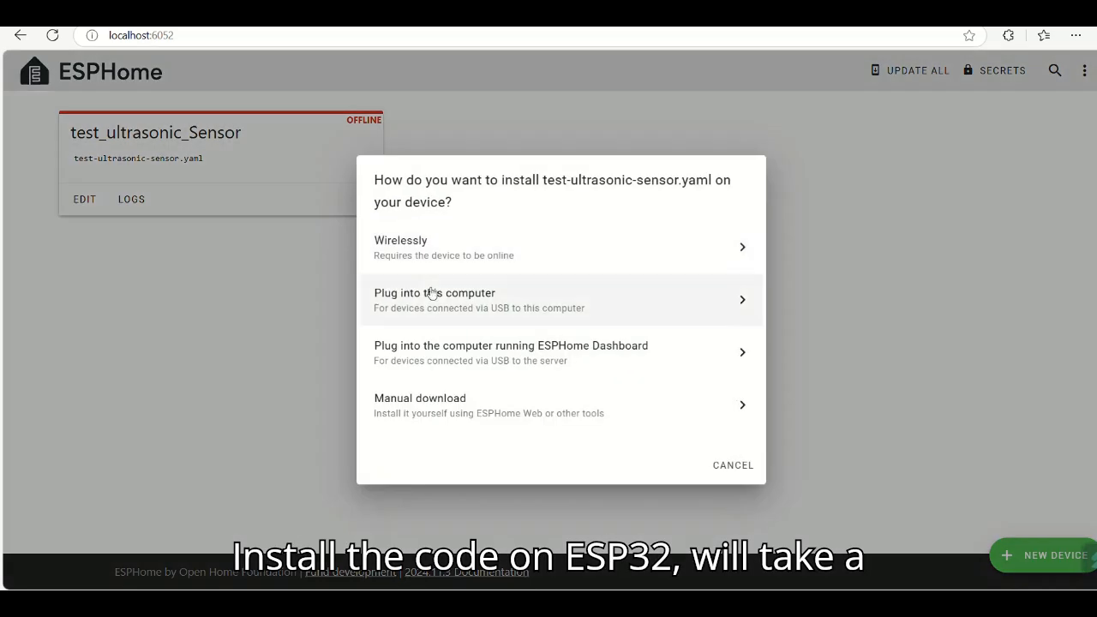
pyautogui.click(436, 300)
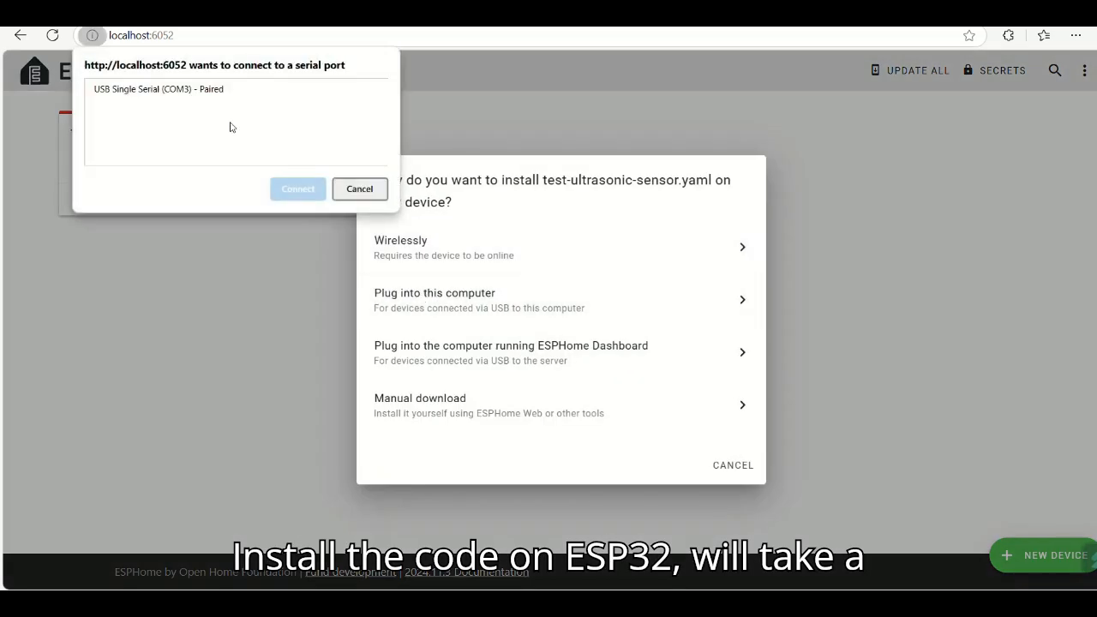
pyautogui.click(299, 189)
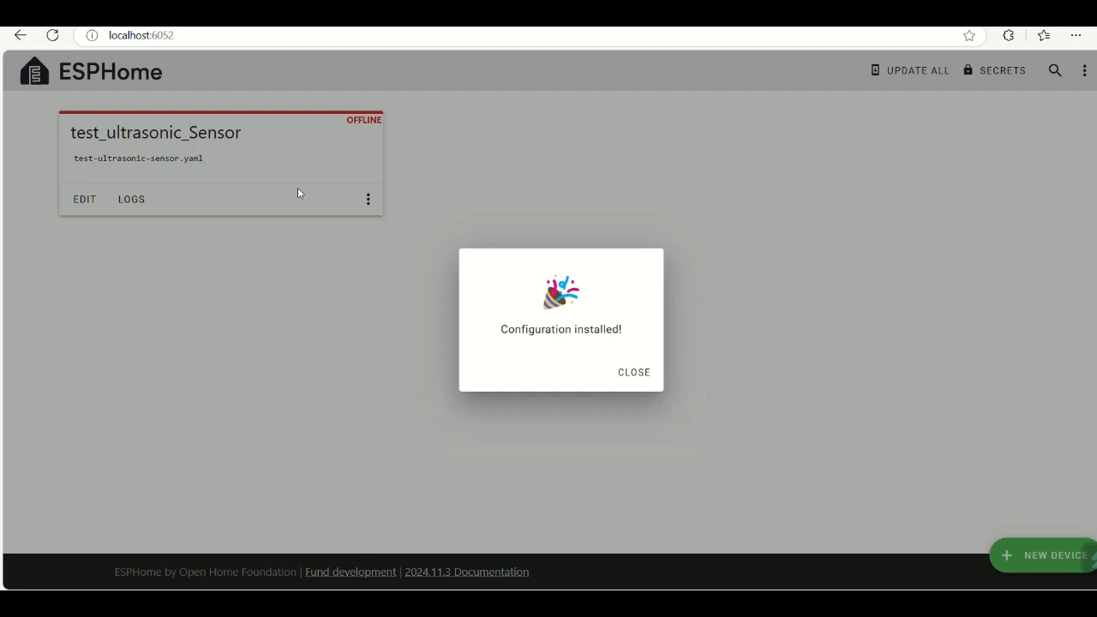
pyautogui.moveTo(634, 372)
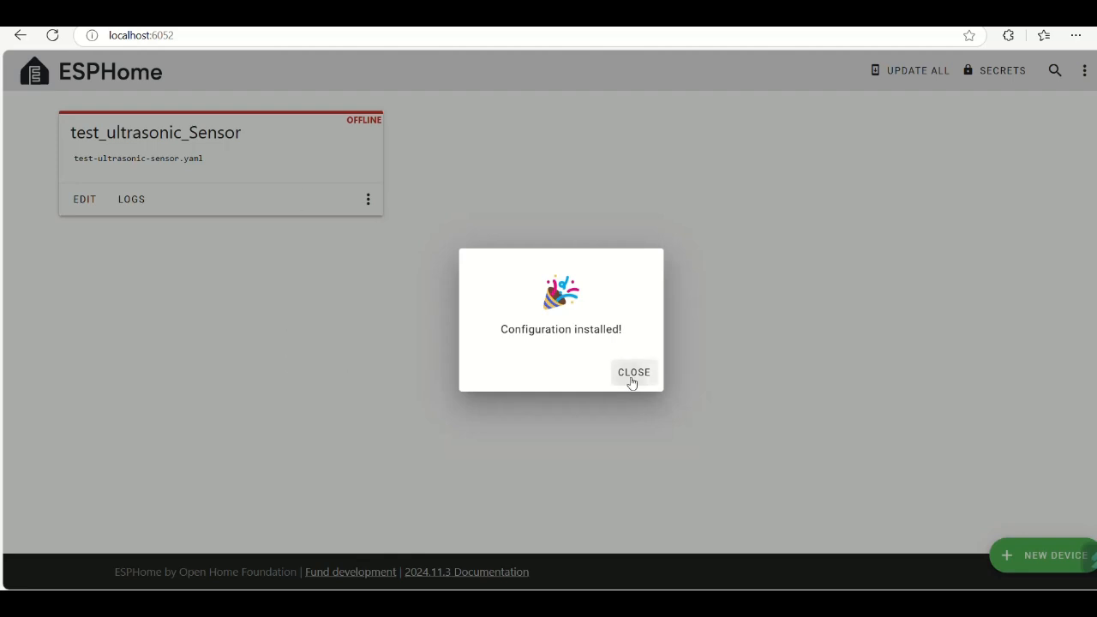
pyautogui.click(634, 372)
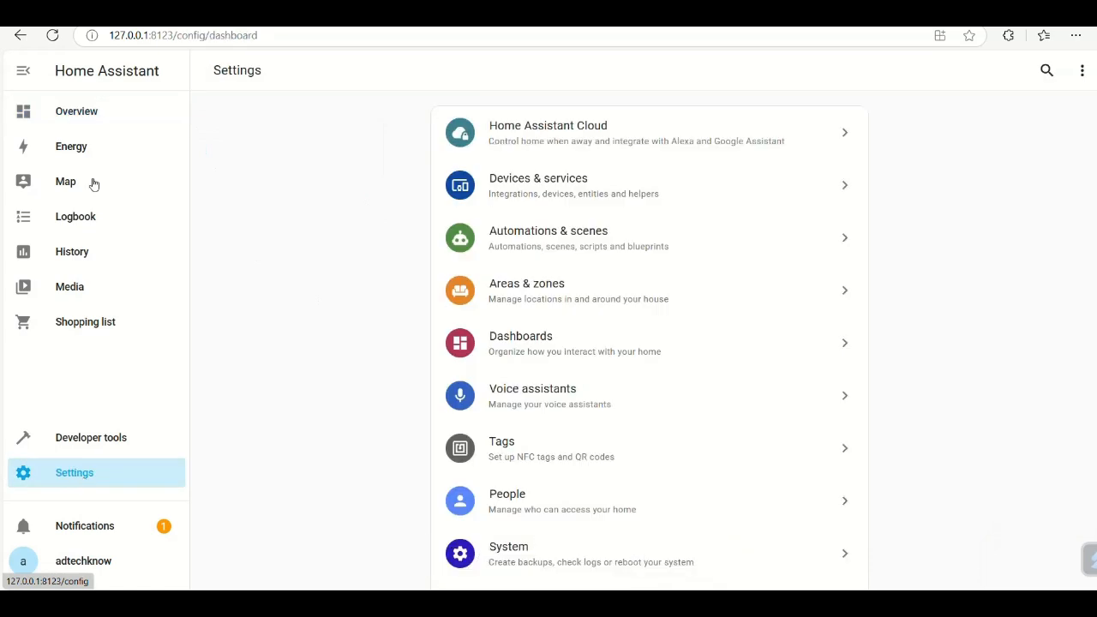
# Add the ESPHome integration in Settings with host test-ultrasonic-sensor.
pyautogui.click(75, 109)
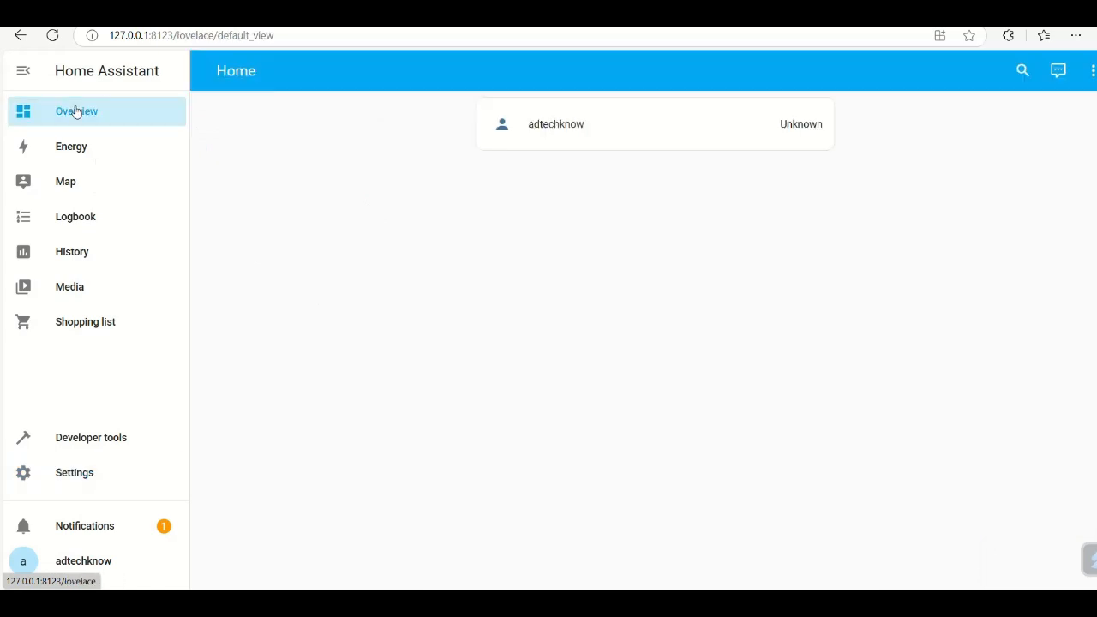
pyautogui.click(75, 473)
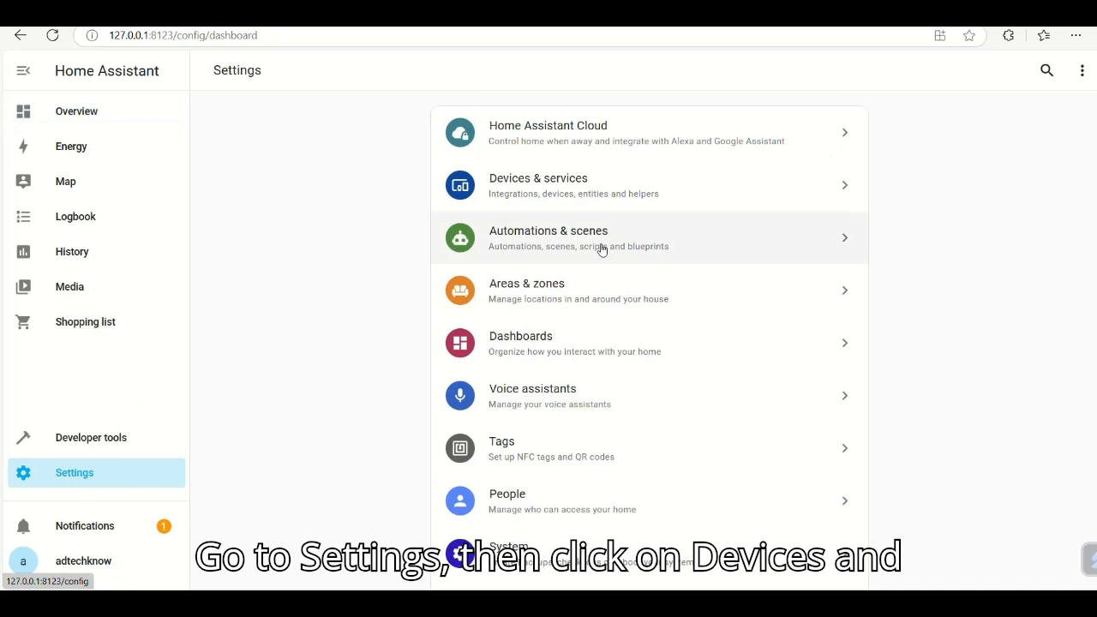
pyautogui.click(539, 185)
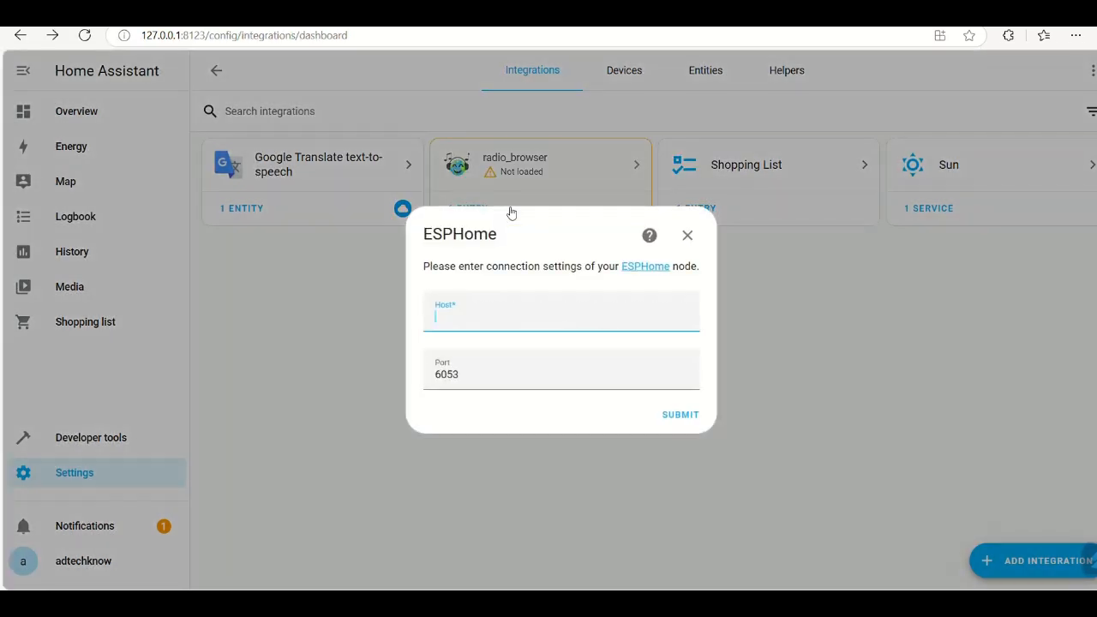
pyautogui.write('test-ultrasonic-sensor')
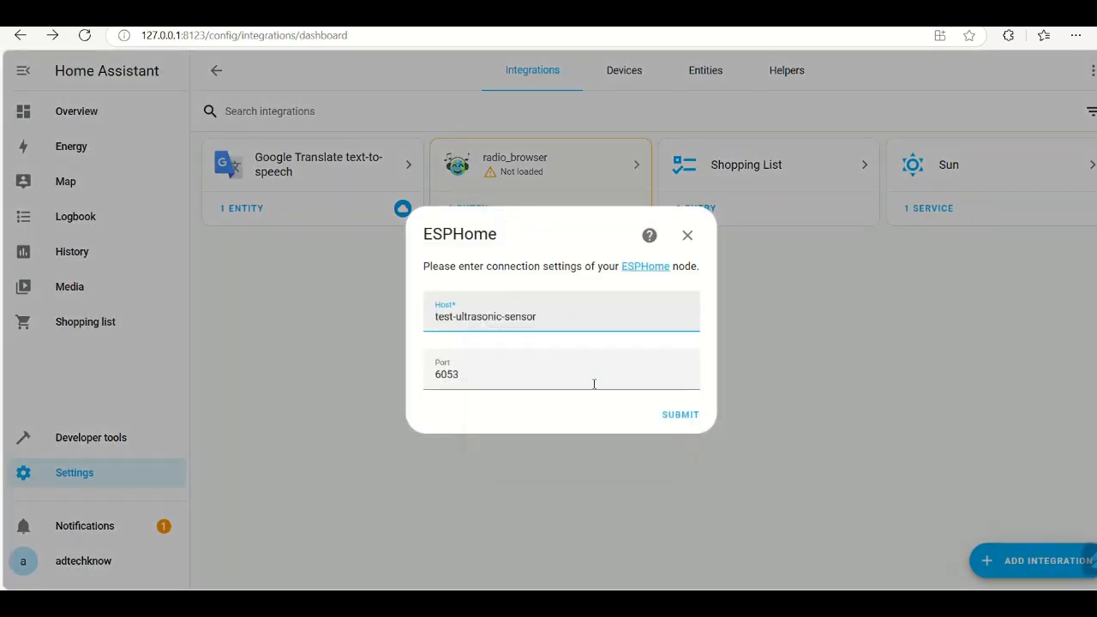
pyautogui.click(679, 415)
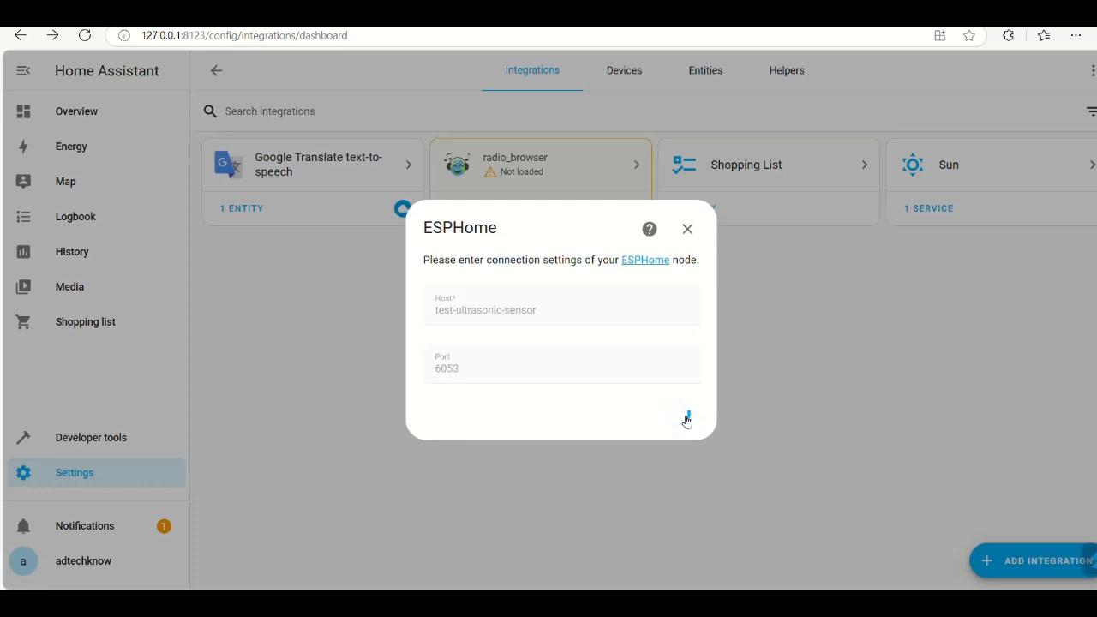
pyautogui.click(688, 418)
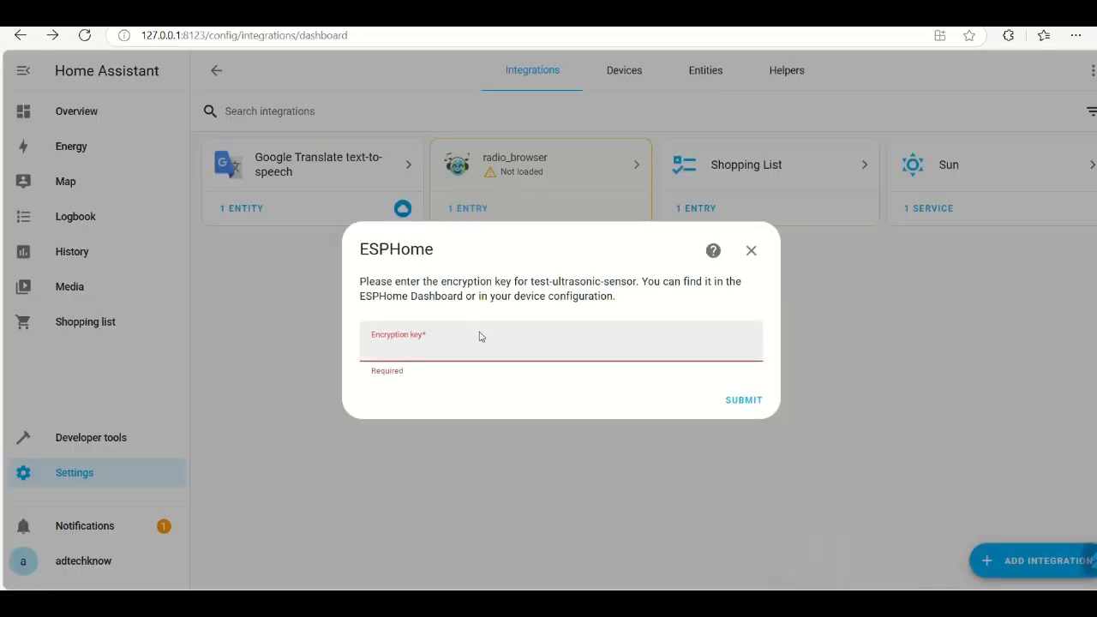
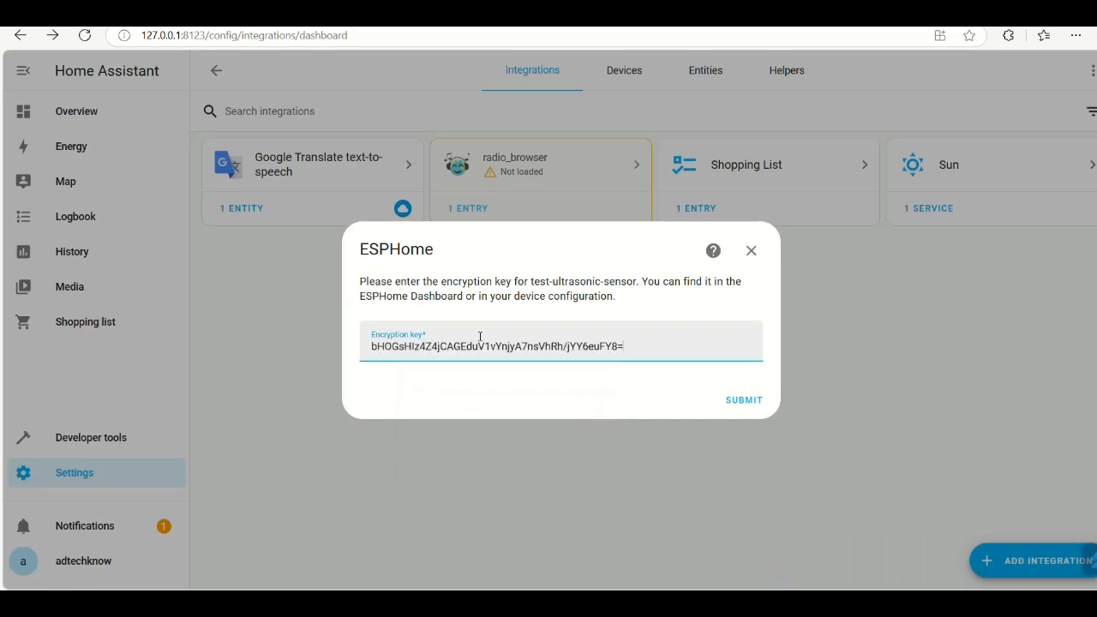
# Submit the device's encryption key and finish adding test_ultrasonic_Sensor.
pyautogui.click(743, 399)
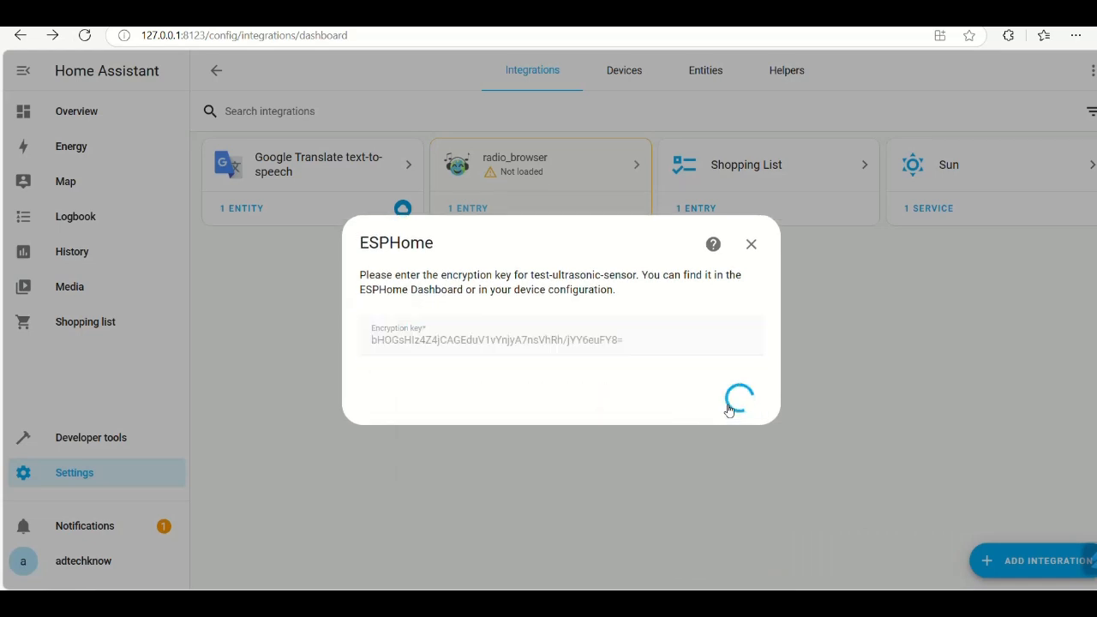
pyautogui.click(737, 398)
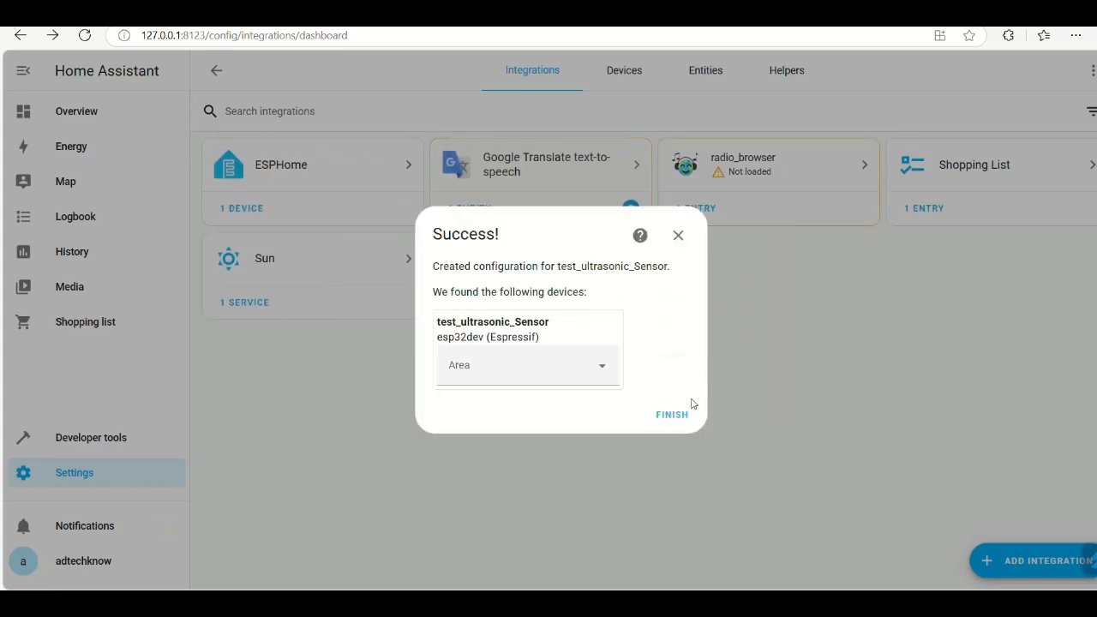
pyautogui.click(672, 415)
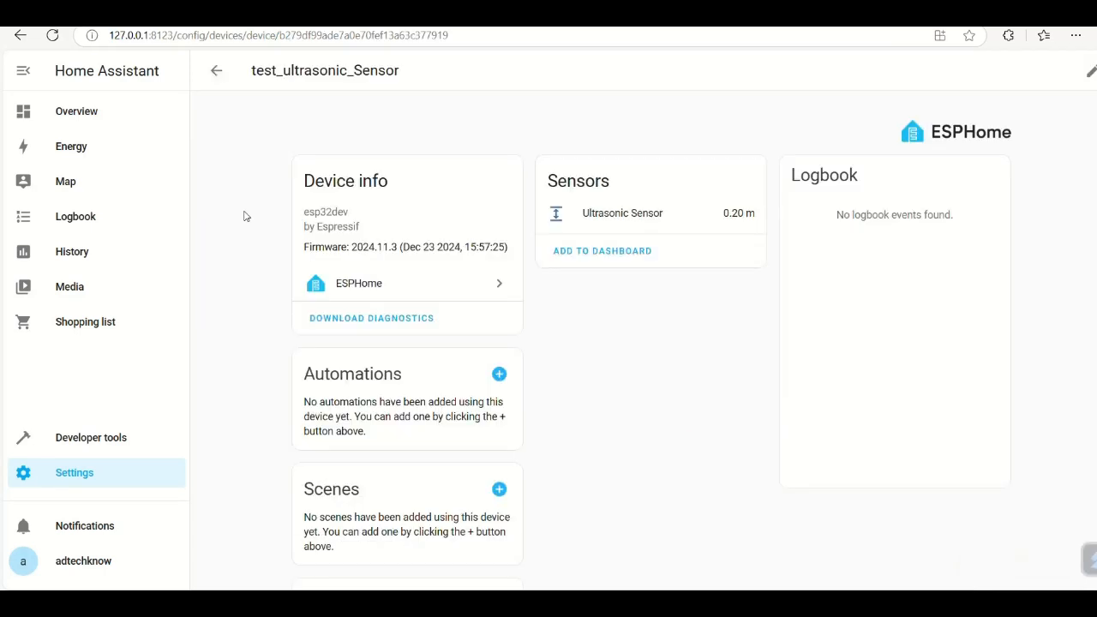
pyautogui.moveTo(590, 295)
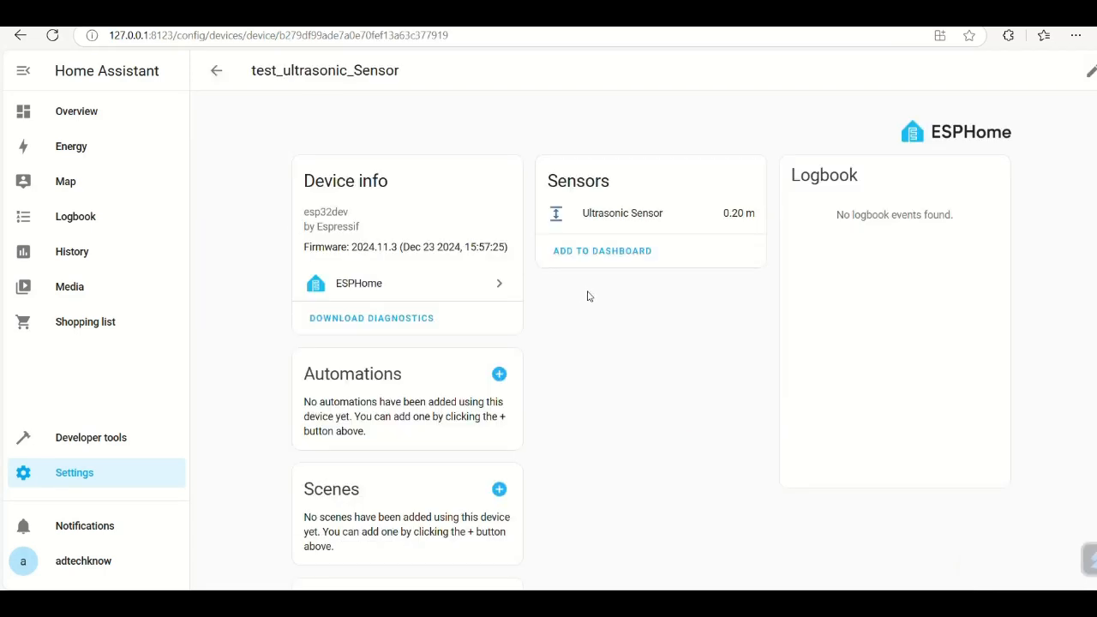